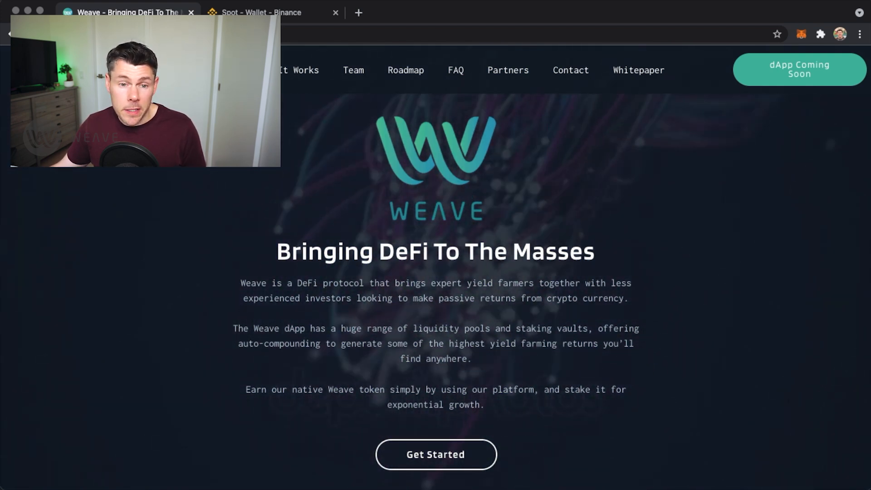
# - Open binance.com in a new browser tab from the address bar suggestions
pyautogui.click(334, 13)
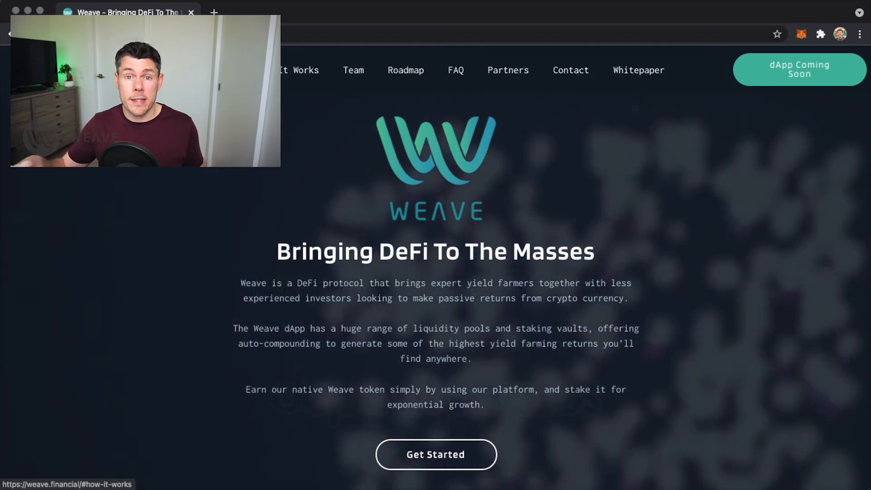
pyautogui.click(213, 12)
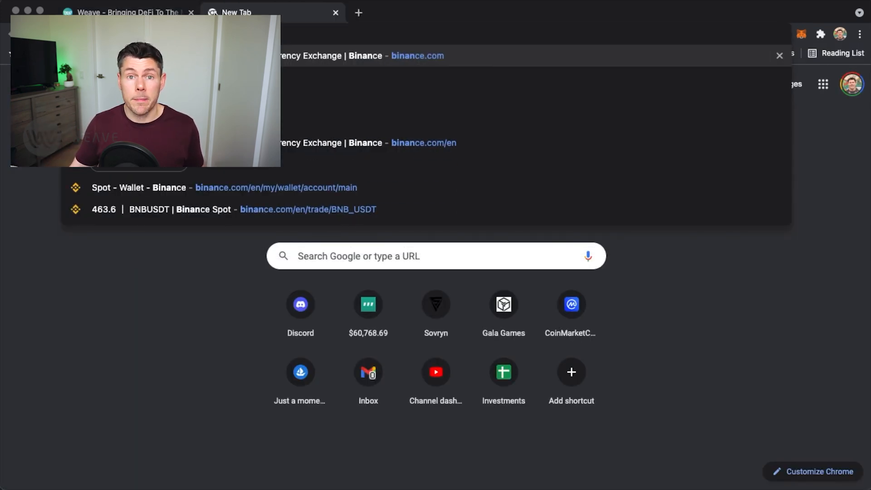
pyautogui.click(330, 55)
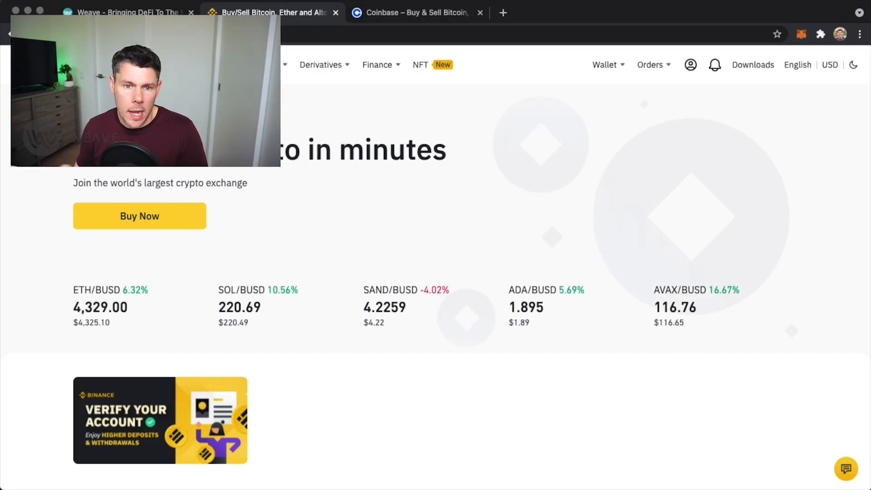
# - Start a BNB withdrawal from Wallet > Fiat and Spot, and bring up MetaMask
pyautogui.click(604, 64)
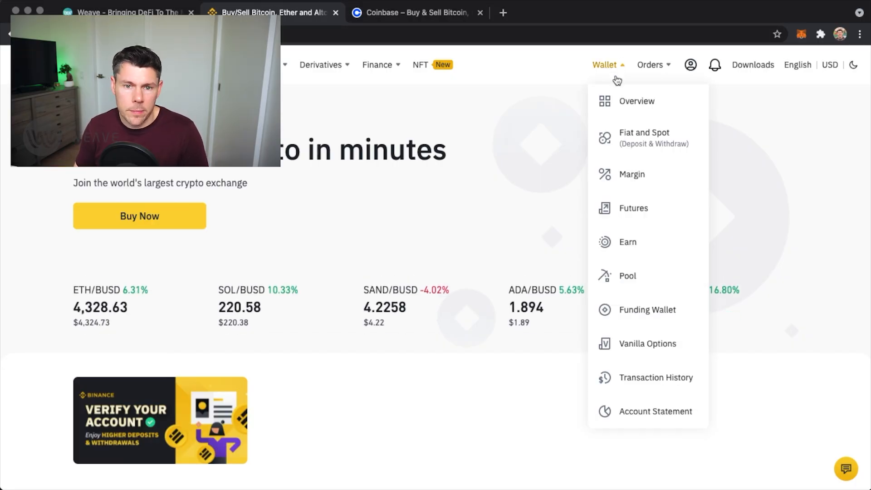
pyautogui.click(643, 138)
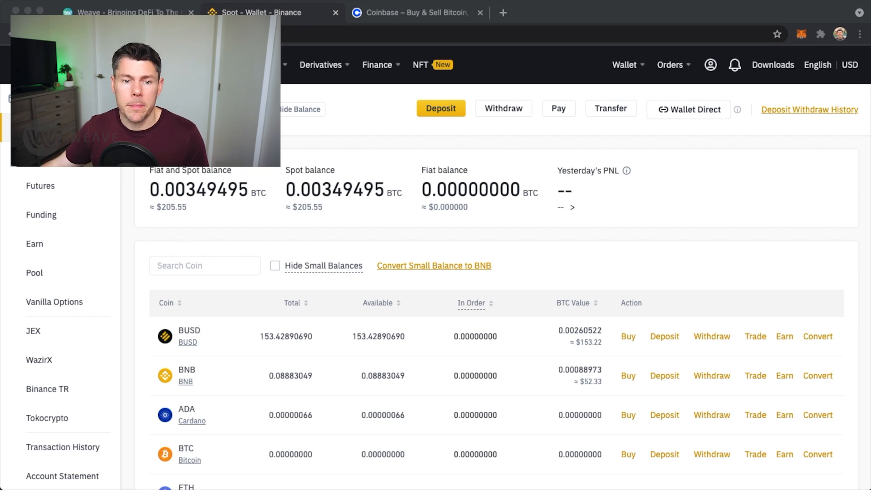
pyautogui.click(712, 375)
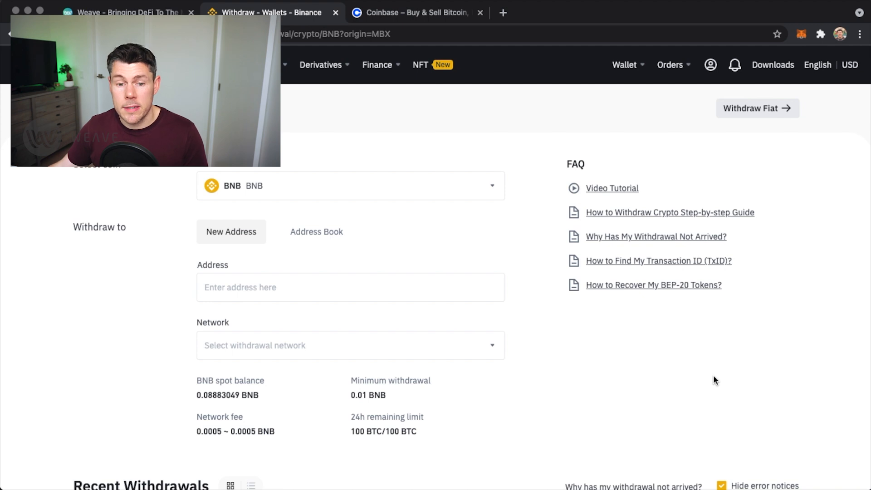
pyautogui.click(350, 287)
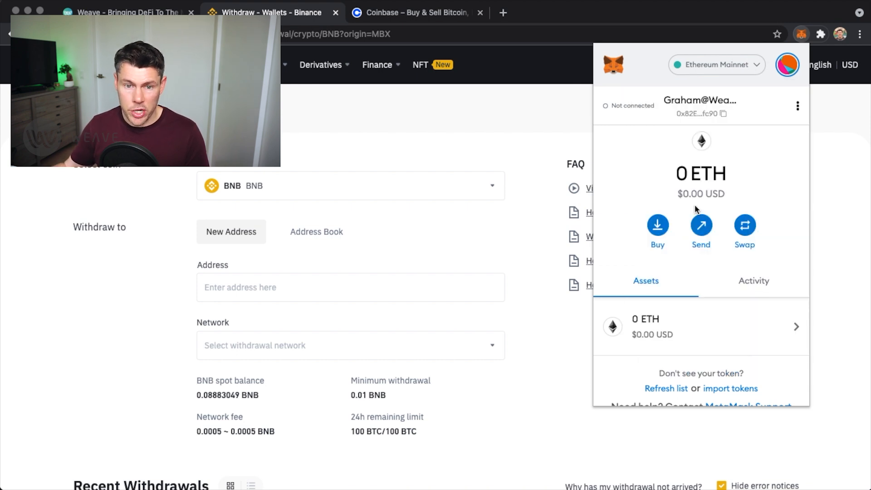
# - Switch MetaMask to Binance Smart Chain Mainnet, copy the account address, and close it
pyautogui.click(716, 65)
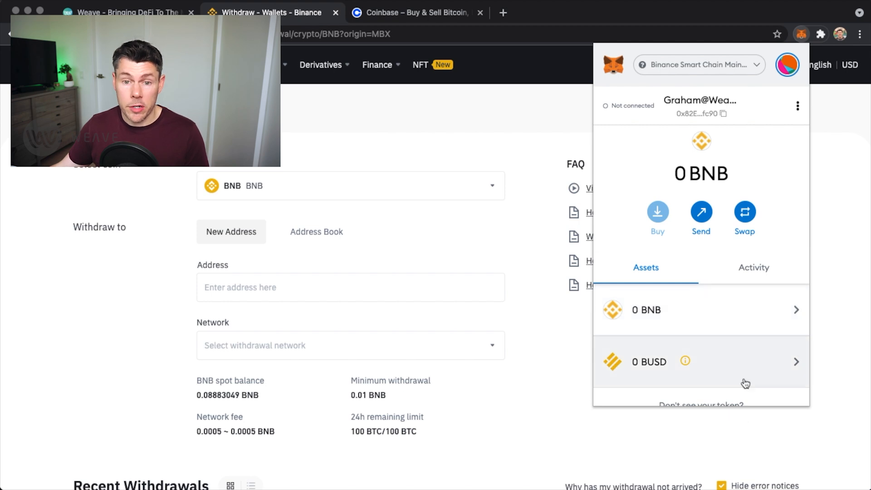
pyautogui.click(723, 113)
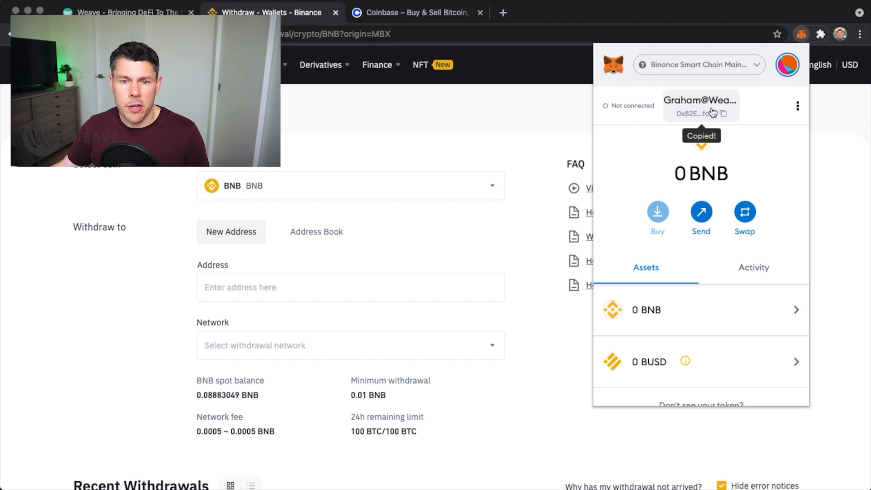
pyautogui.click(349, 287)
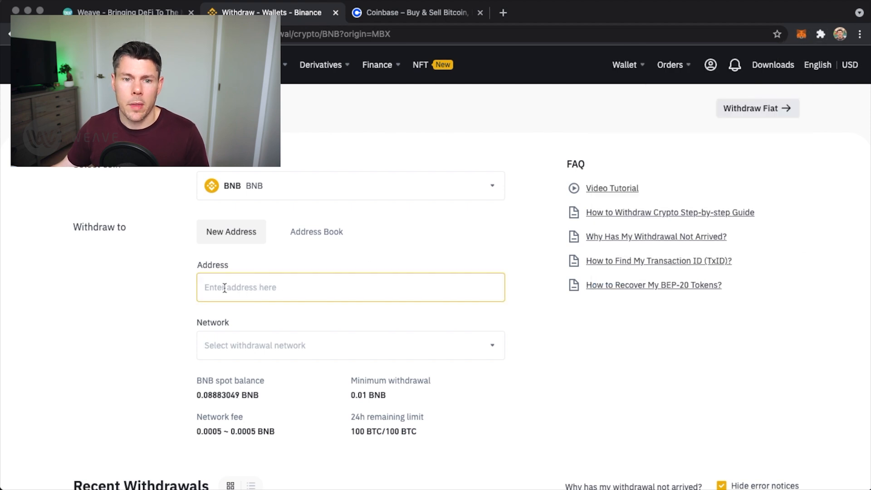
# - Enter address 0x82E7…fc90 with BSC Binance Smart Chain (BEP20) as the confirmed network
pyautogui.write('0x82E7d681CD5228b4609e5b651322dAe4Aa87fc90')
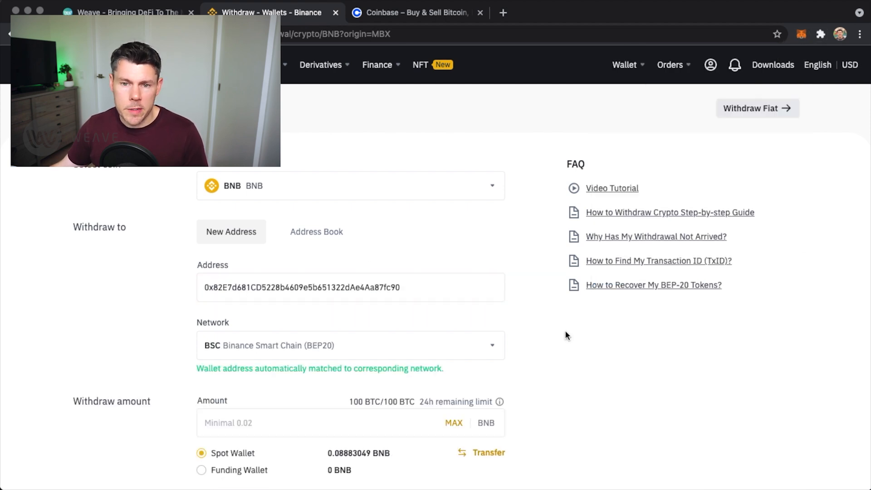
pyautogui.click(305, 345)
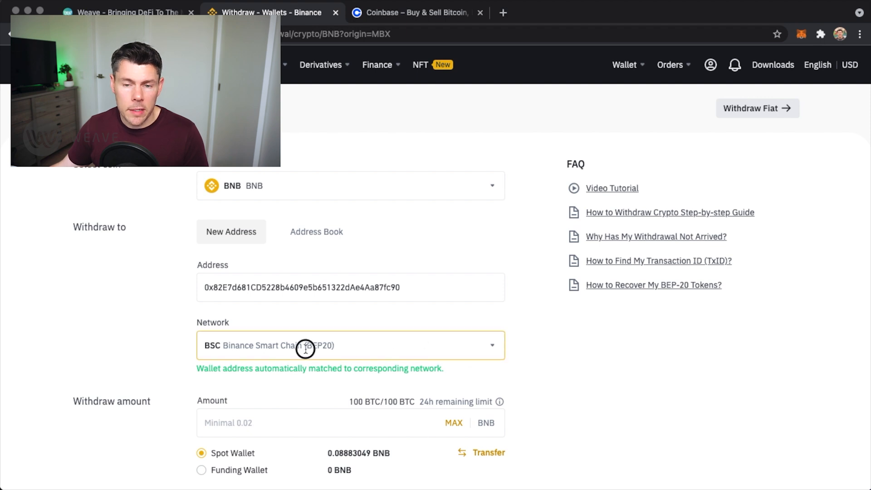
pyautogui.click(350, 345)
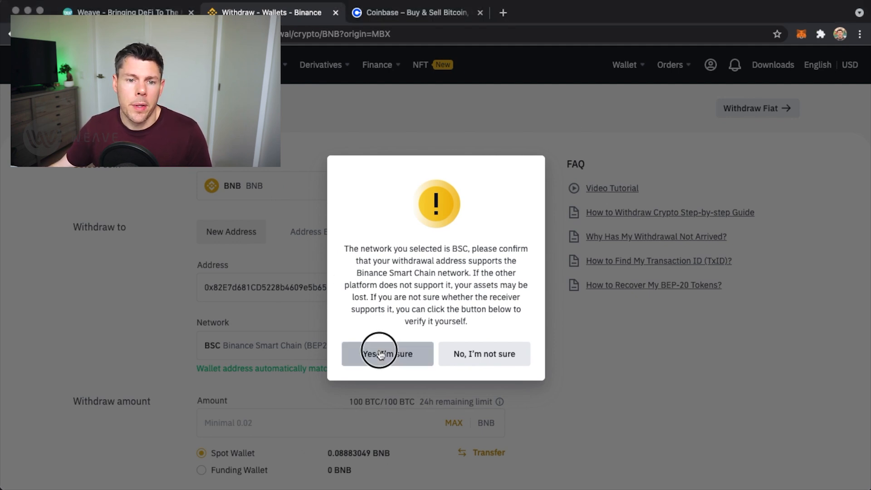
pyautogui.click(387, 353)
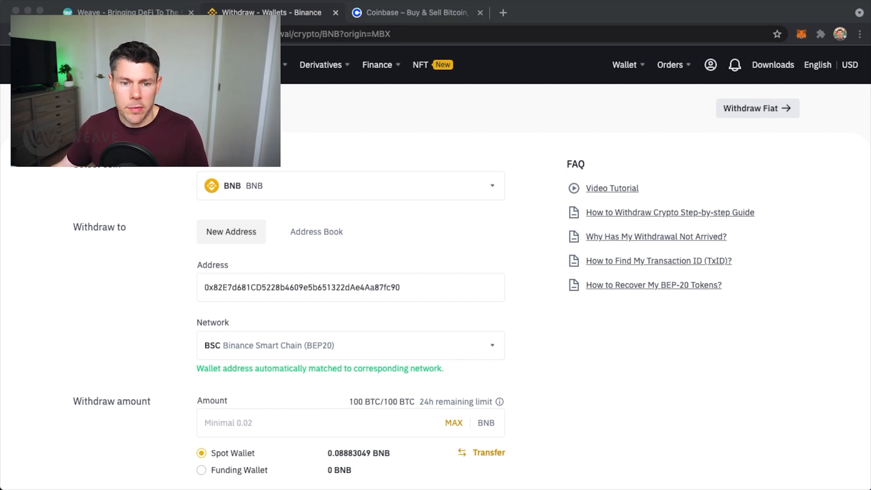
# - Set the BNB withdrawal amount to 0.0505, so 0.05 BNB is received
pyautogui.write('0.05')
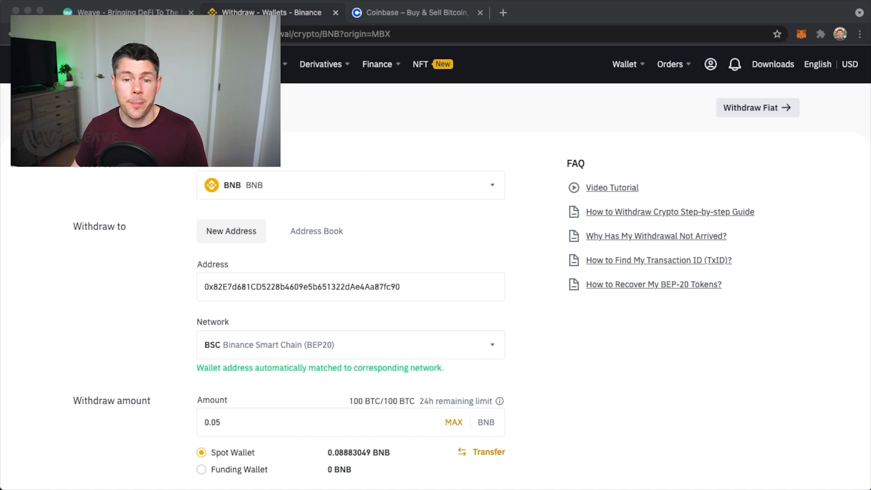
pyautogui.moveTo(550, 472)
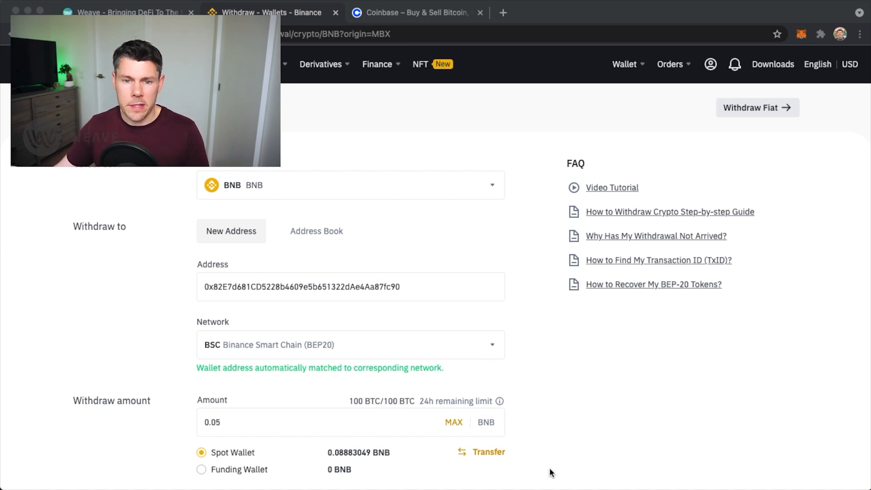
pyautogui.scroll(-3)
pyautogui.write('05')
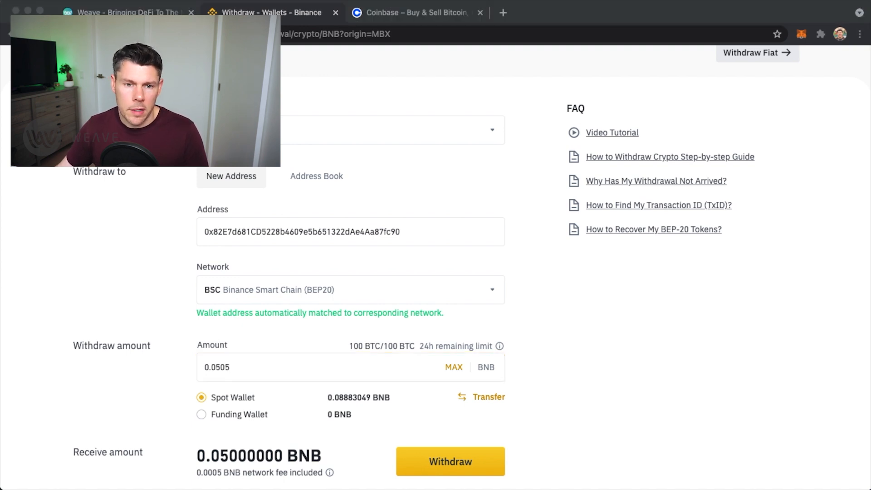
pyautogui.click(449, 461)
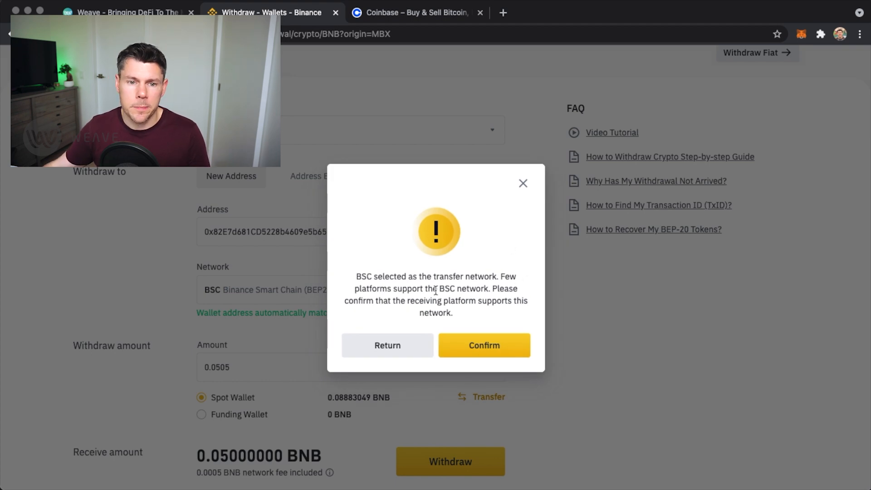
pyautogui.click(483, 345)
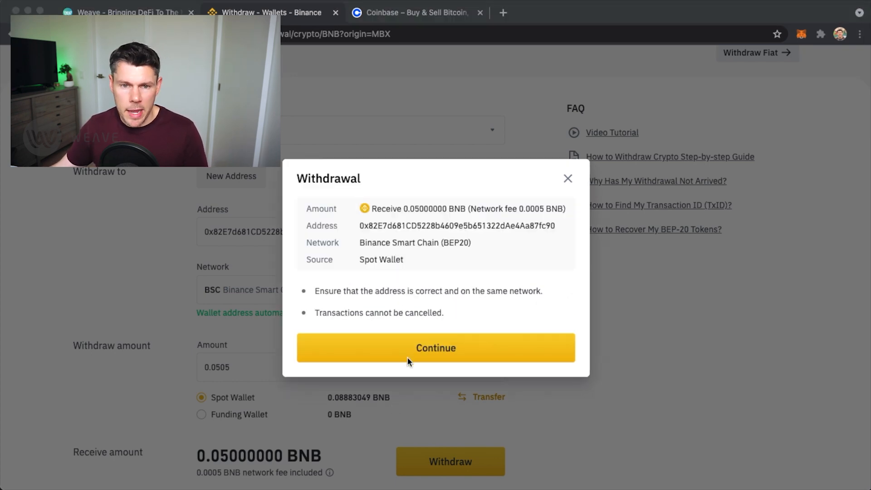
pyautogui.click(436, 348)
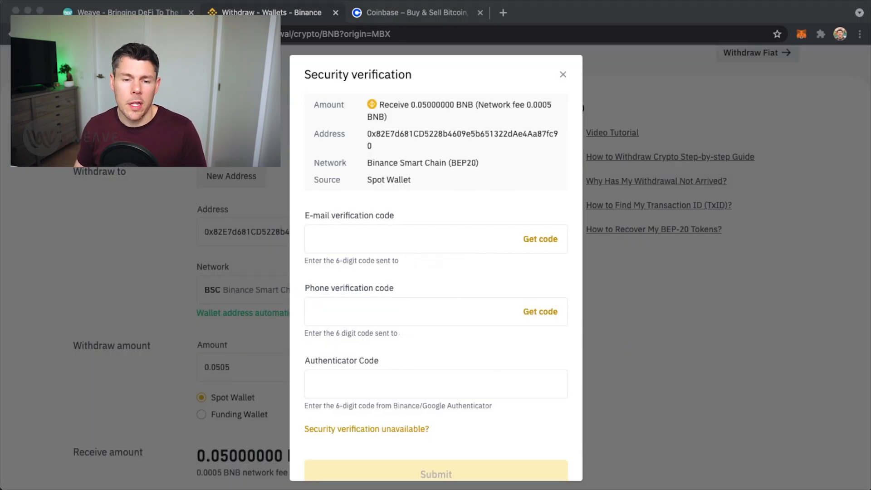
pyautogui.click(435, 383)
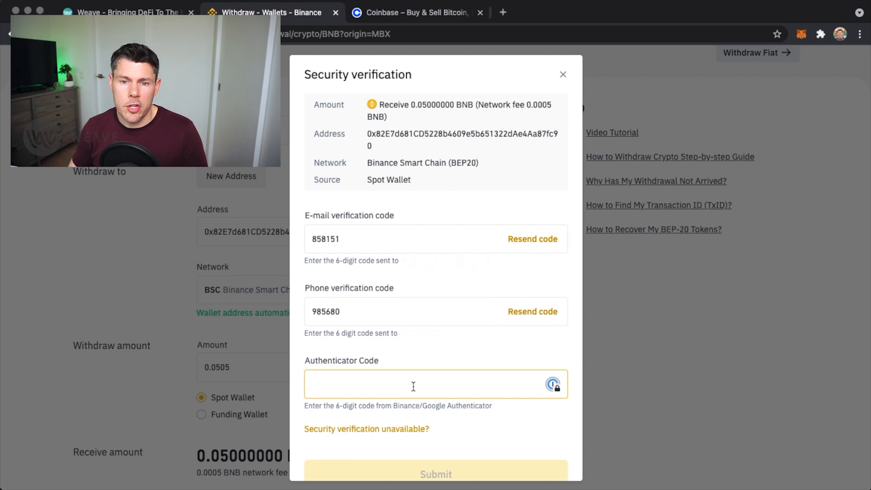
pyautogui.write('832')
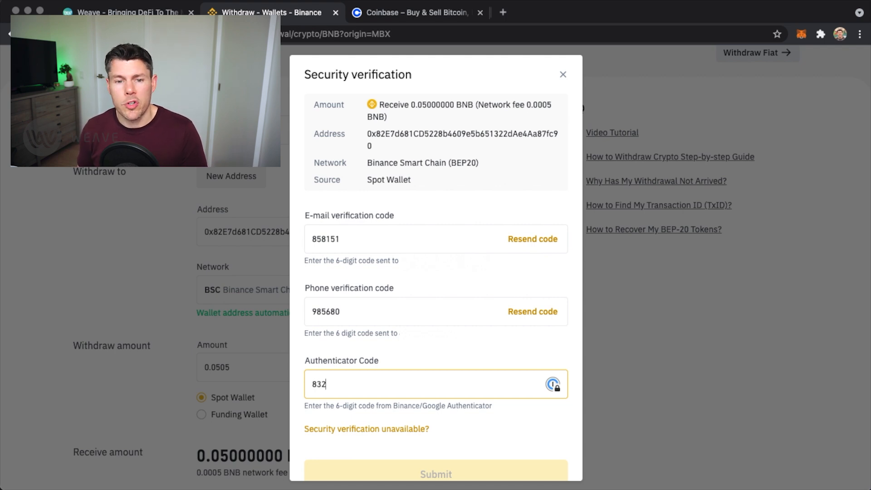
pyautogui.write('332')
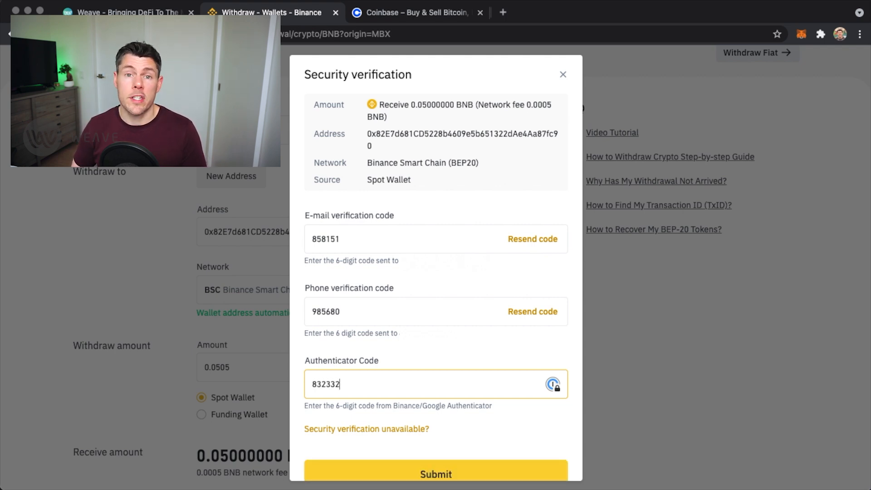
pyautogui.click(435, 473)
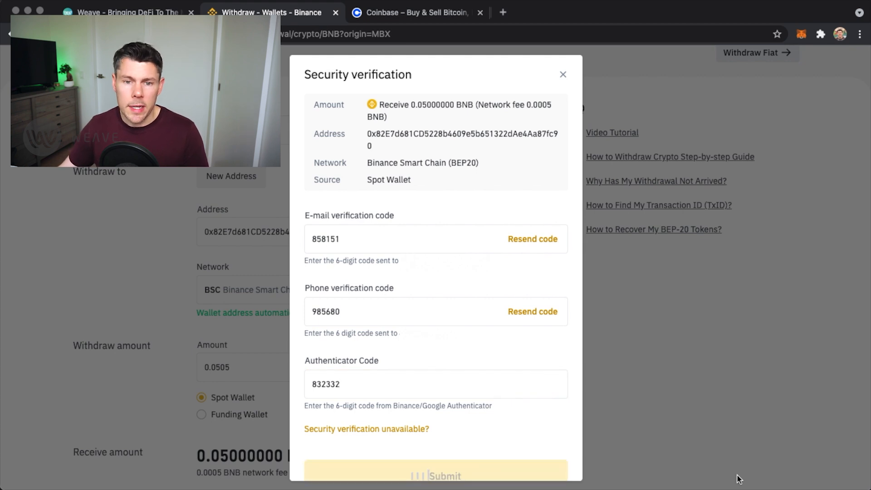
pyautogui.click(435, 475)
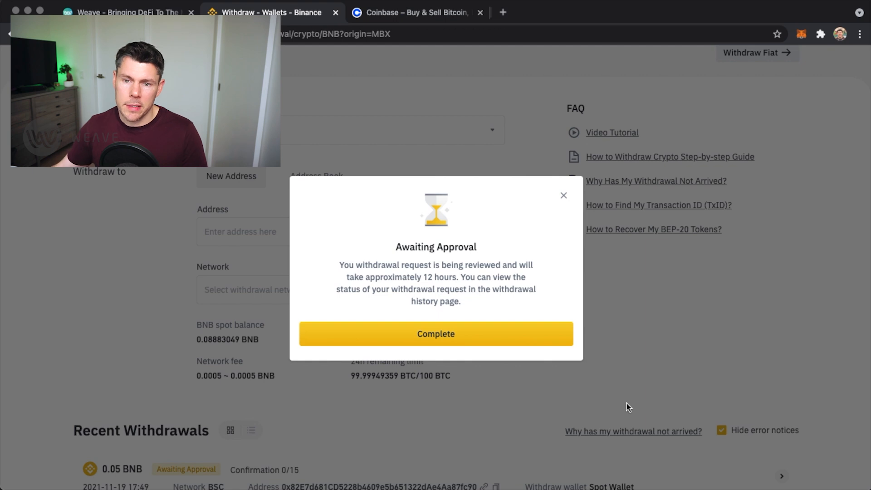
# - Dismiss the approval notice, close the completed BNB withdrawal details, and check MetaMask
pyautogui.click(435, 334)
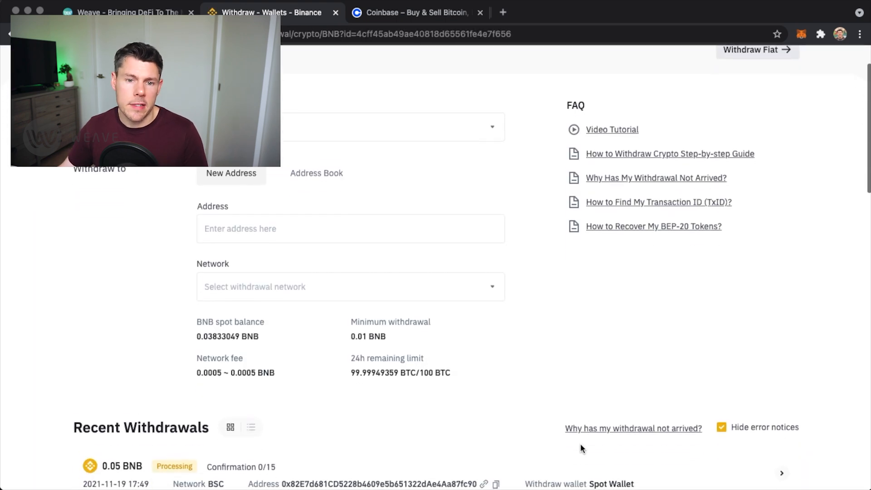
pyautogui.scroll(-3)
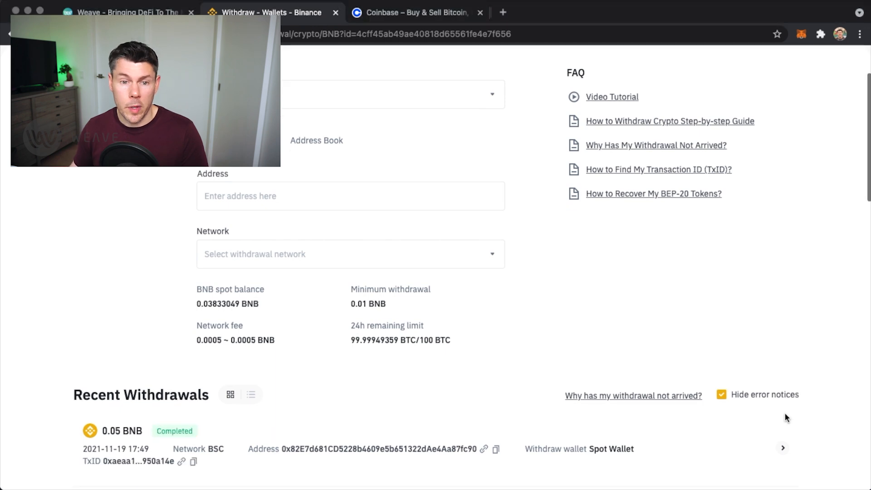
pyautogui.click(782, 447)
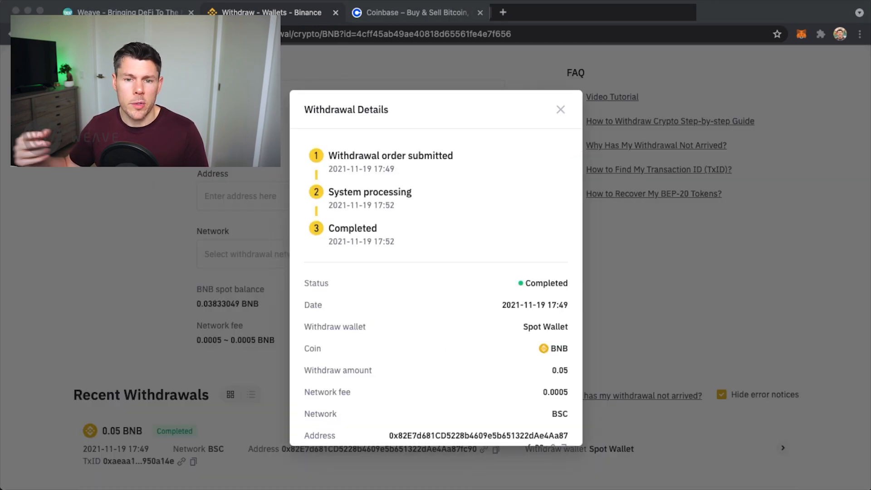
pyautogui.click(560, 109)
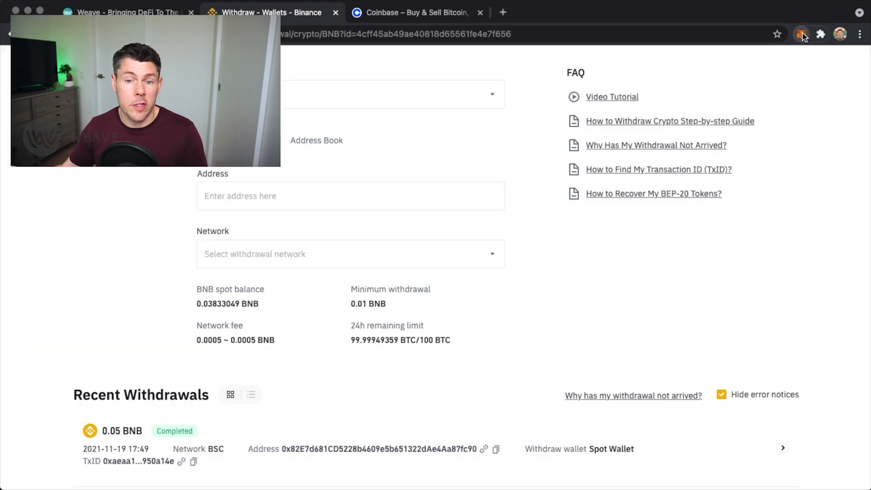
pyautogui.click(801, 34)
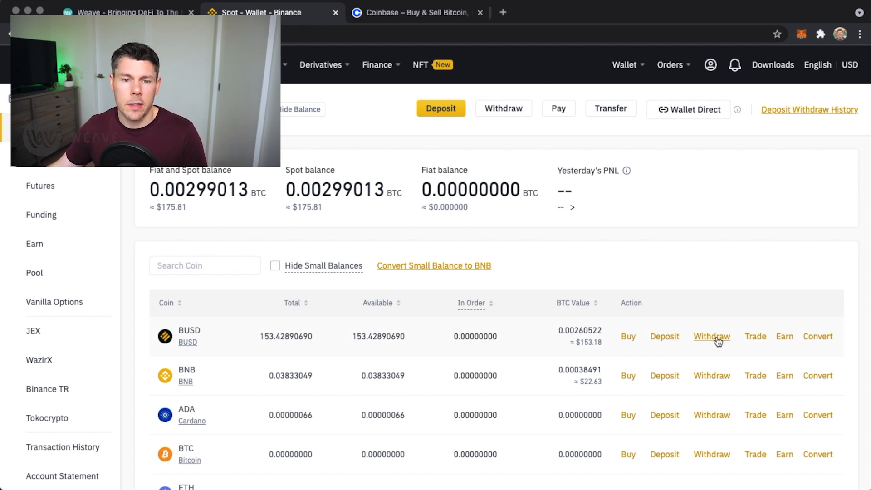
# - Start a BUSD withdrawal and open MetaMask to get its address
pyautogui.click(710, 336)
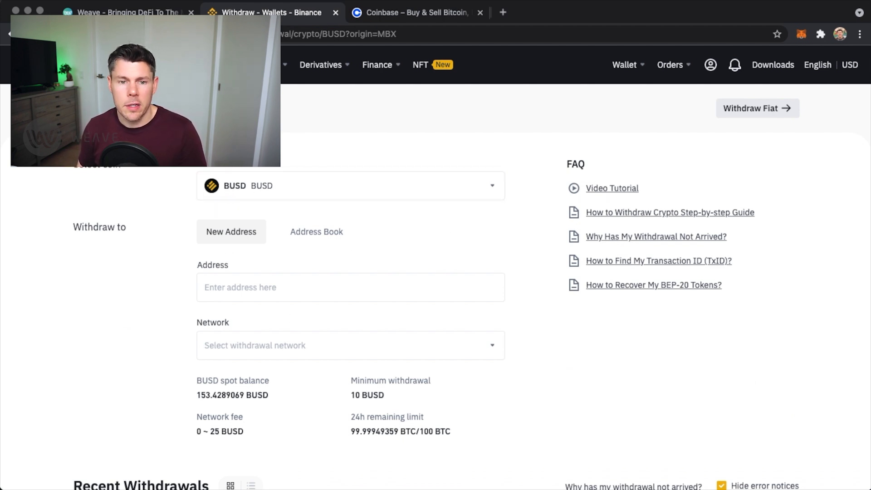
pyautogui.moveTo(740, 147)
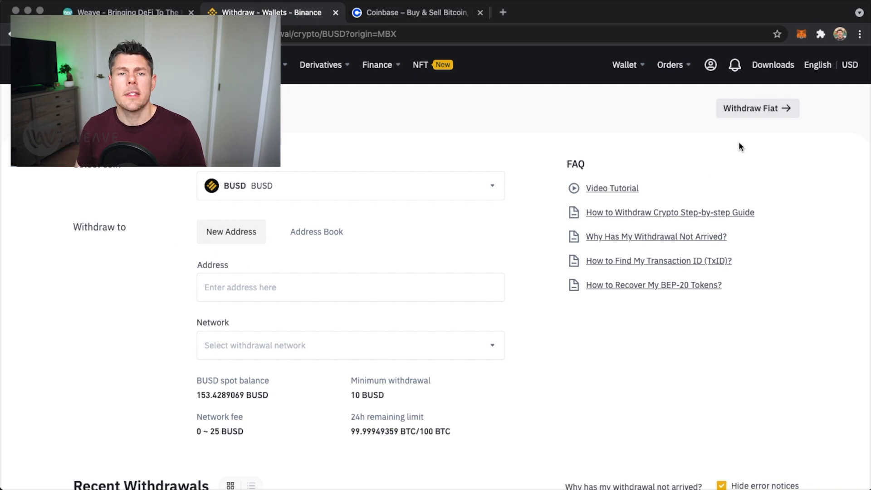
pyautogui.click(800, 34)
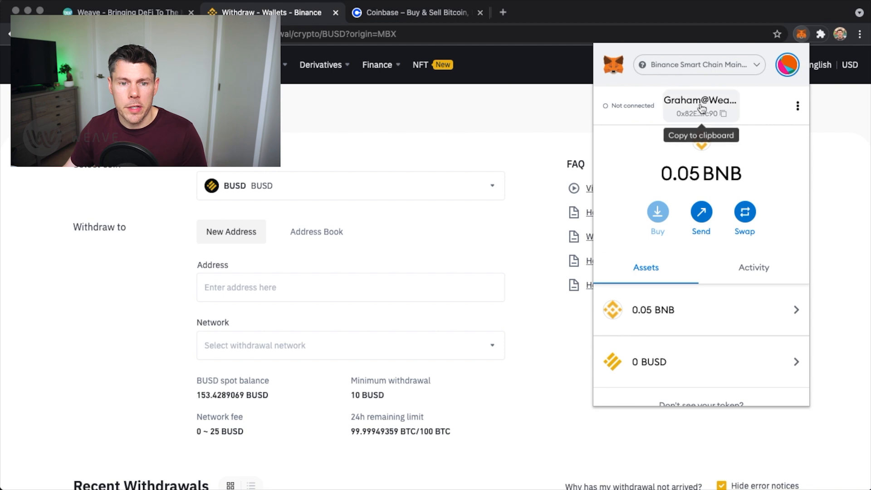
# - Fill the BUSD withdrawal with address 0x82E7…fc90, confirmed BSC network, and amount 150
pyautogui.click(350, 287)
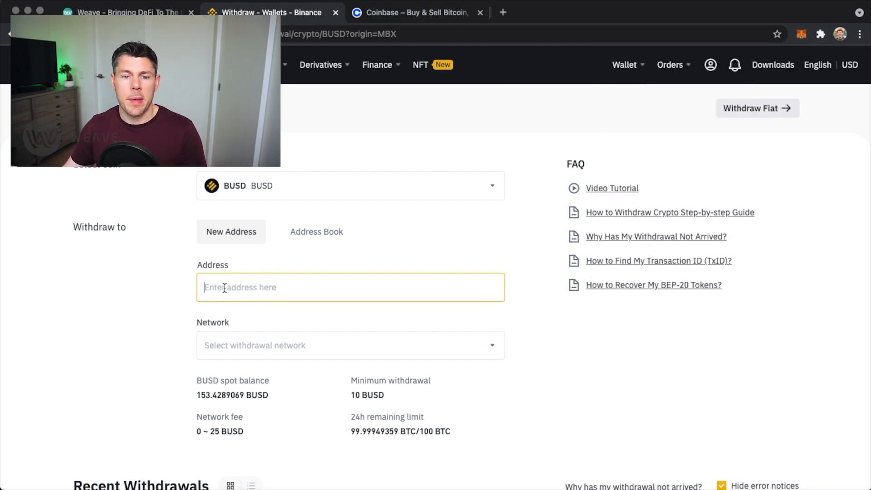
pyautogui.write('0x82E7d681CD5228b4609e5b651322dAe4Aa87fc90')
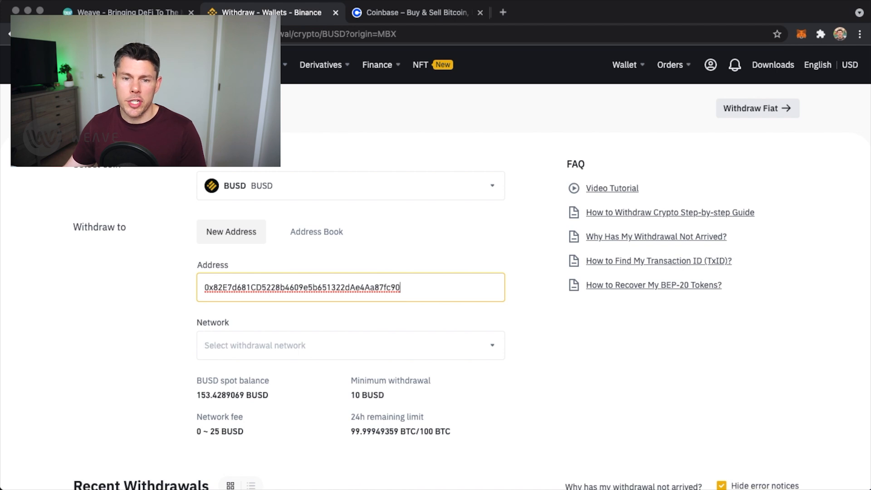
pyautogui.click(350, 344)
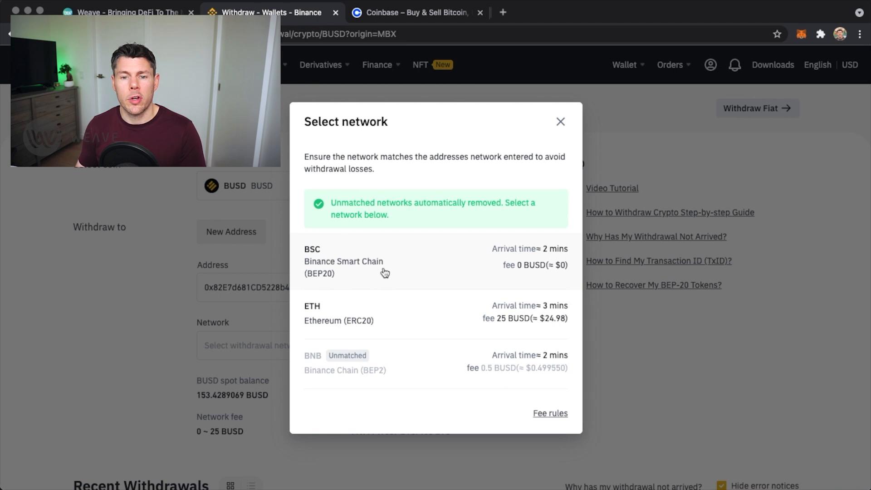
pyautogui.click(344, 261)
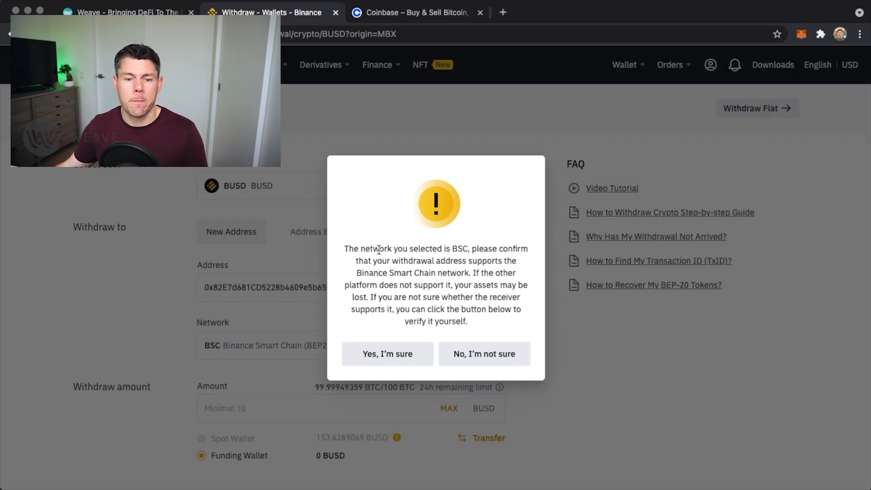
pyautogui.click(386, 354)
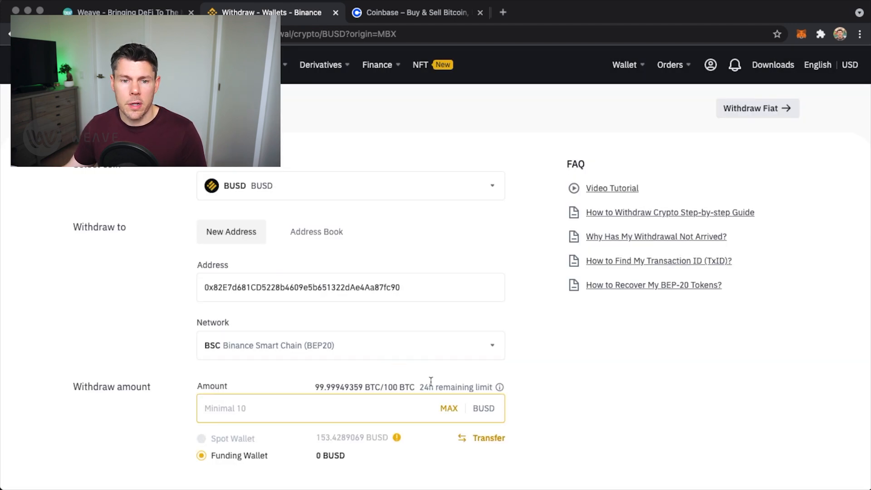
pyautogui.scroll(-3)
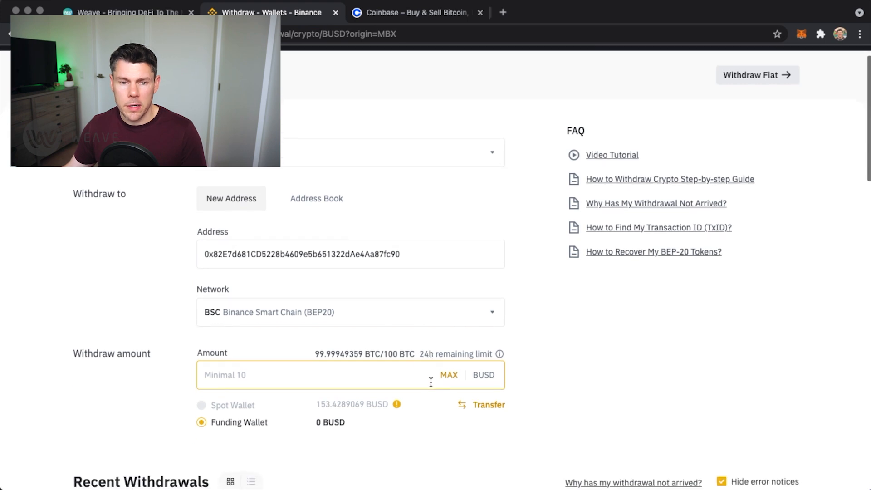
pyautogui.write('150')
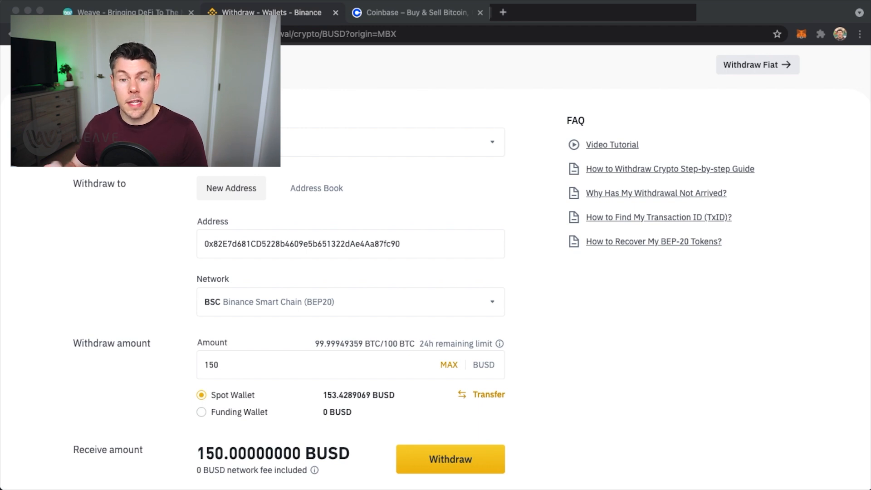
# - Submit the 150 BUSD withdrawal with the BSC warning confirmed and verification codes
pyautogui.click(350, 364)
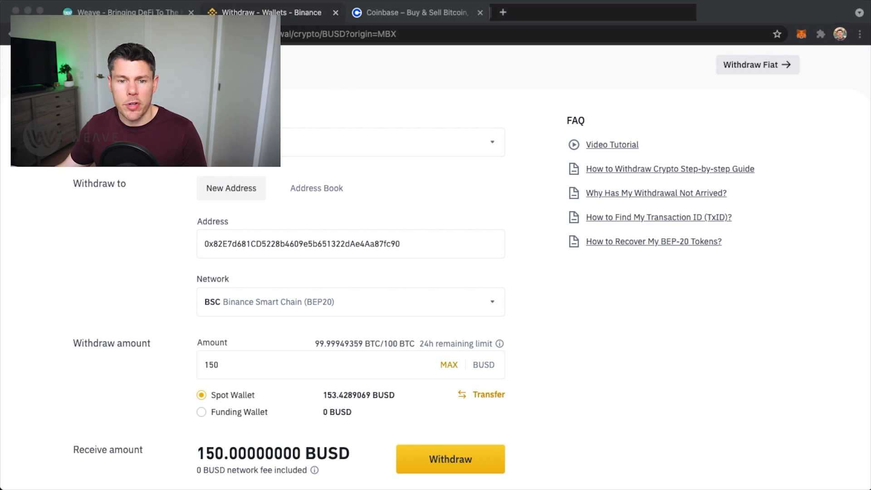
pyautogui.click(450, 458)
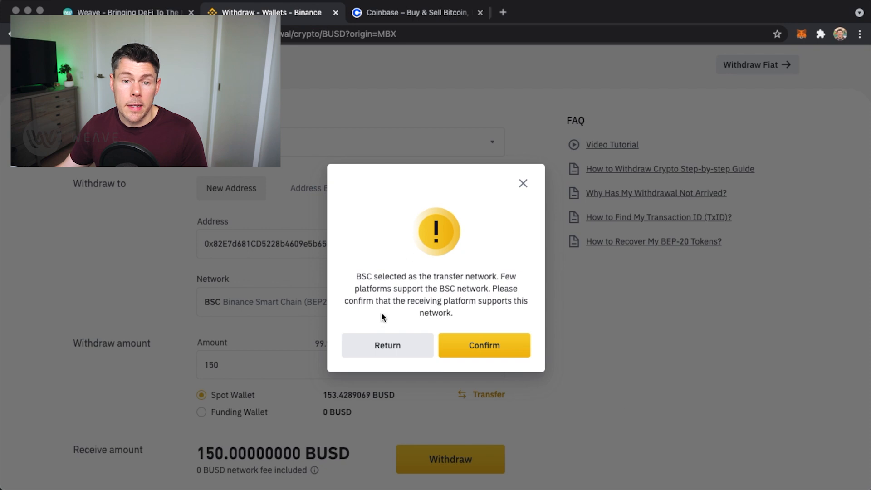
pyautogui.moveTo(415, 285)
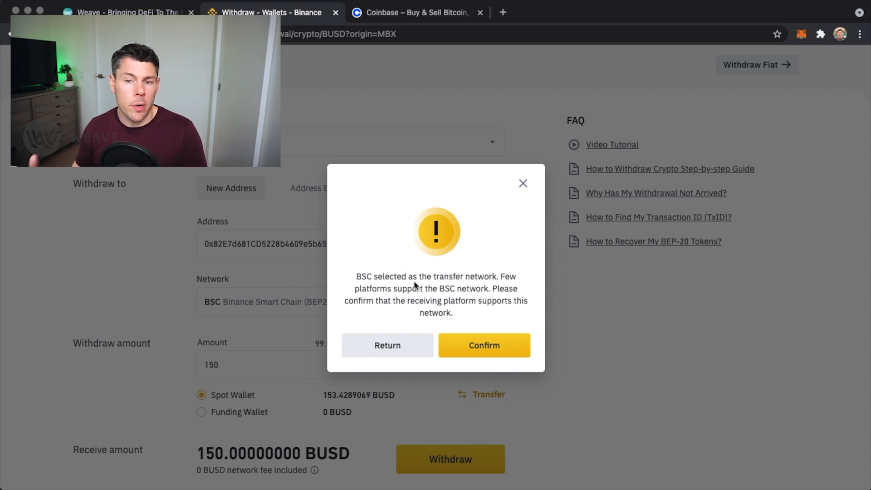
pyautogui.moveTo(484, 345)
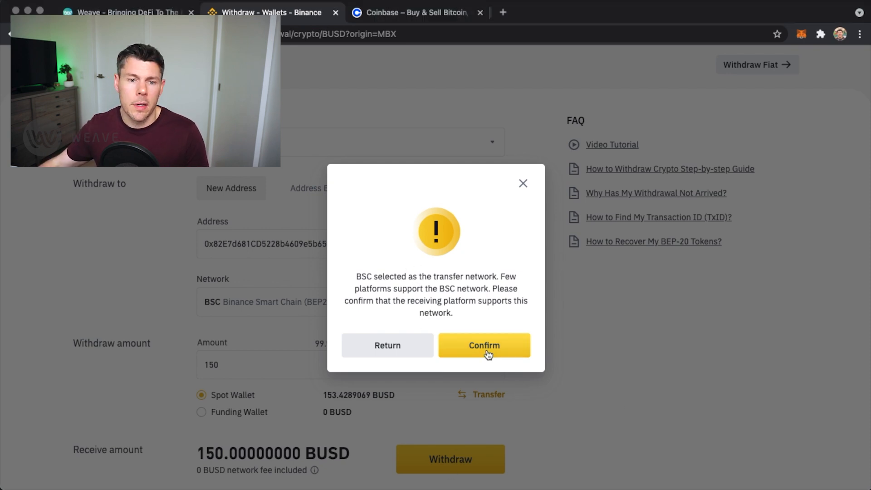
pyautogui.click(484, 345)
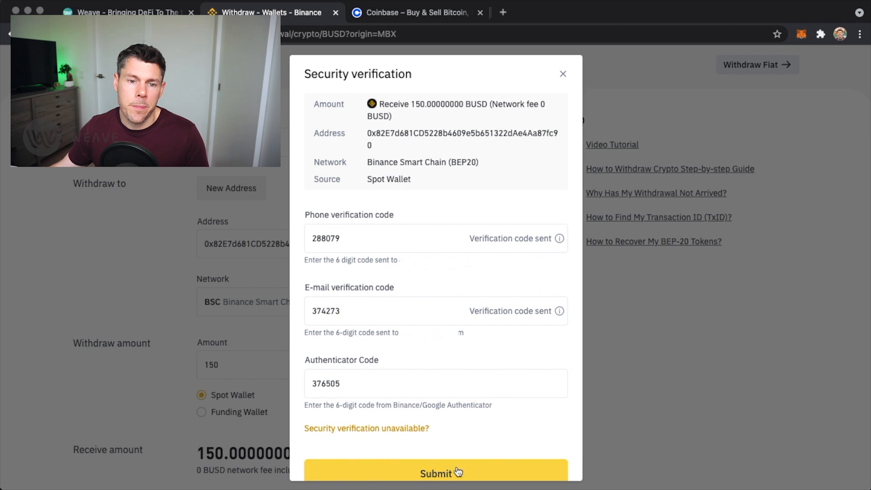
pyautogui.click(435, 473)
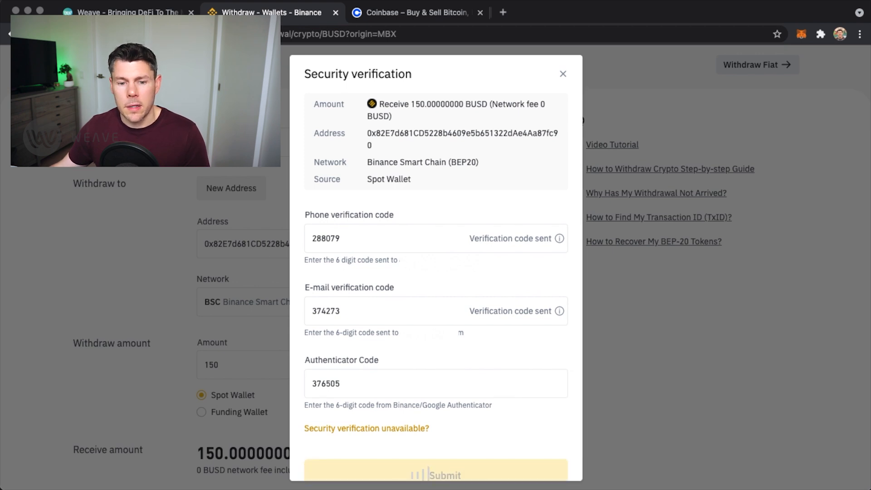
pyautogui.click(436, 474)
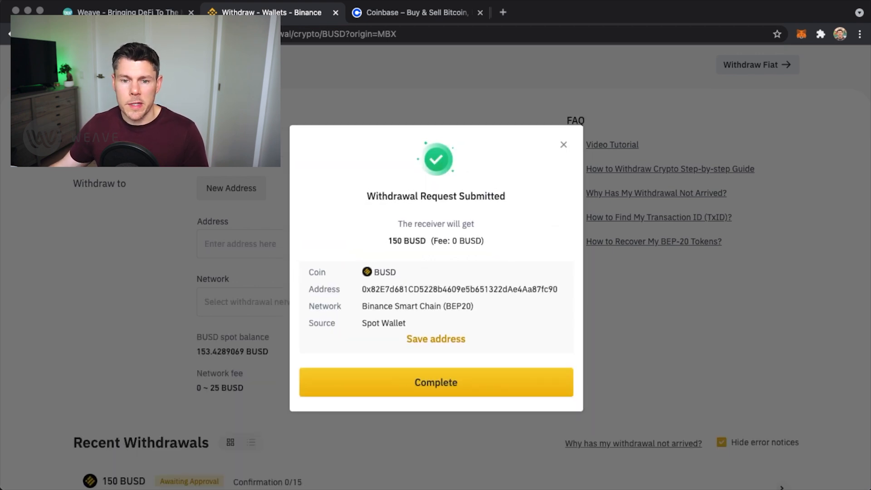
pyautogui.click(436, 382)
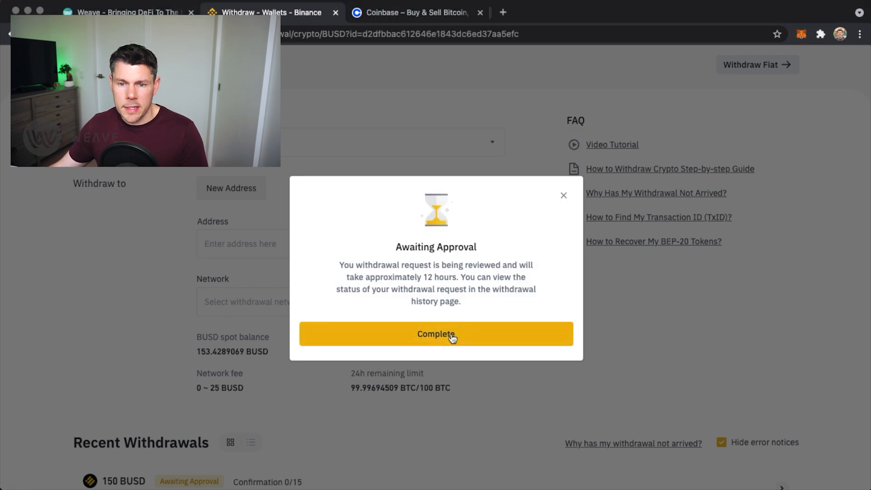
pyautogui.click(435, 333)
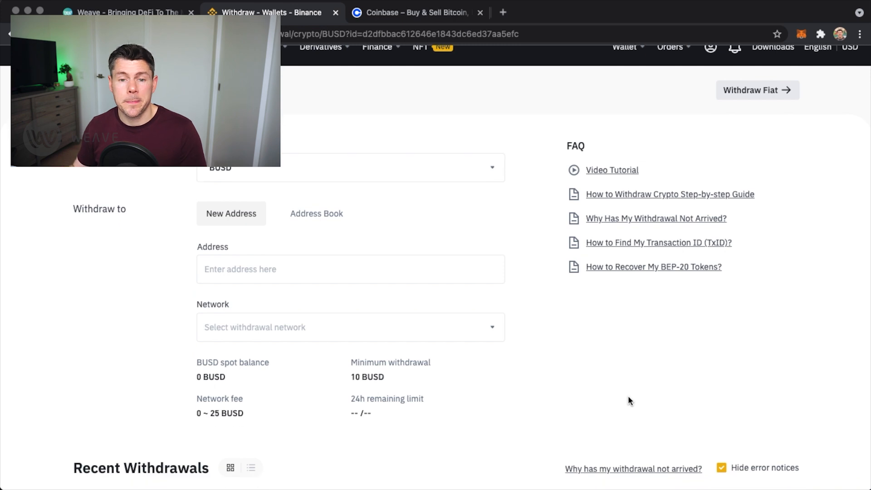
# - Confirm the 150 BUSD withdrawal is processing and MetaMask shows 0.05 BNB and 150 BUSD
pyautogui.scroll(-3)
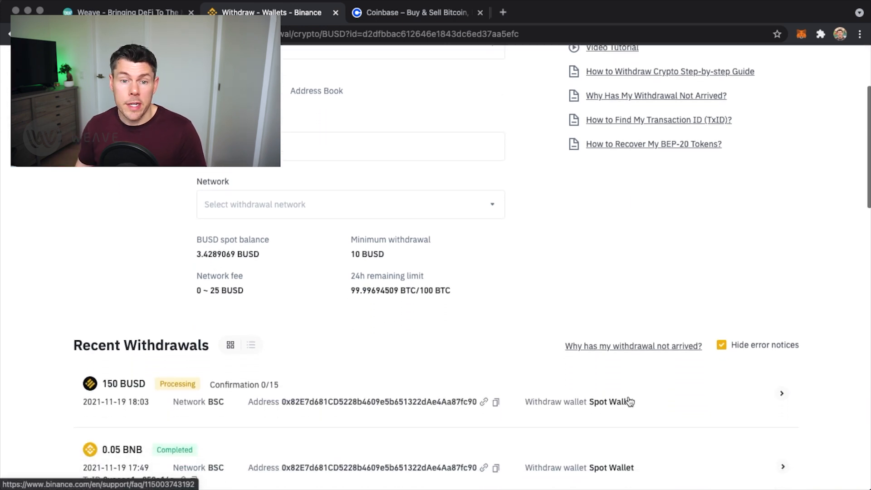
pyautogui.scroll(-3)
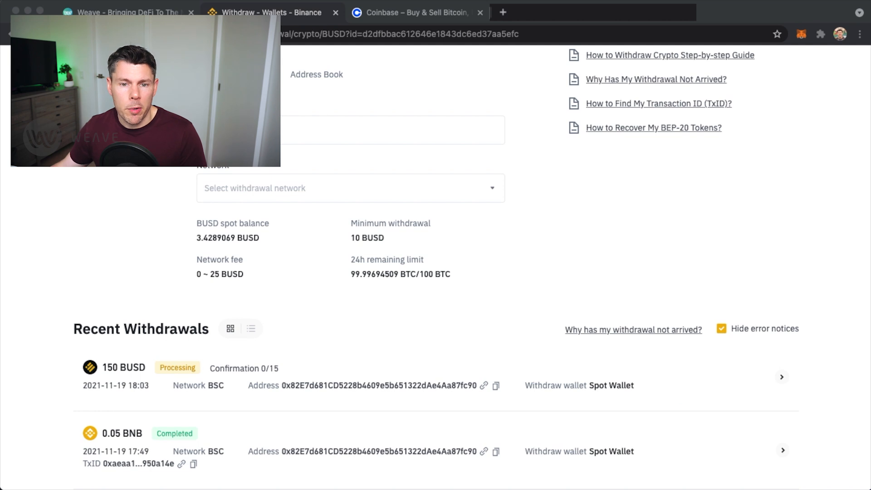
pyautogui.click(801, 34)
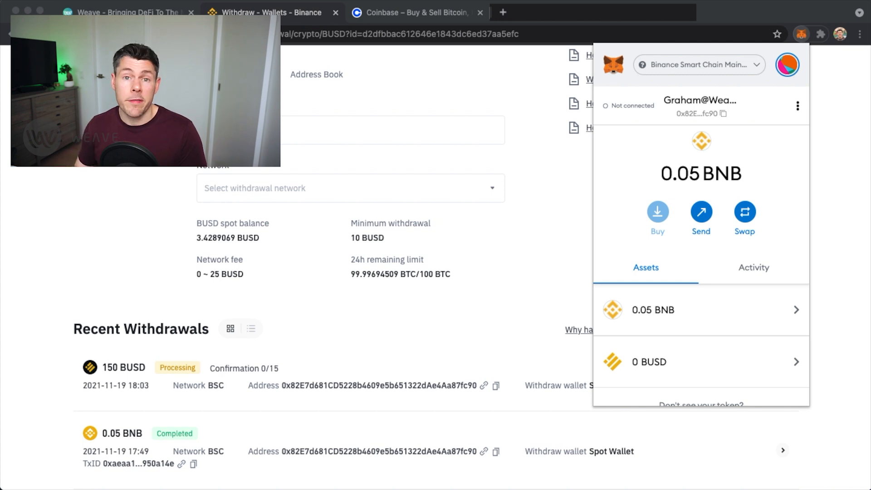
pyautogui.moveTo(92, 295)
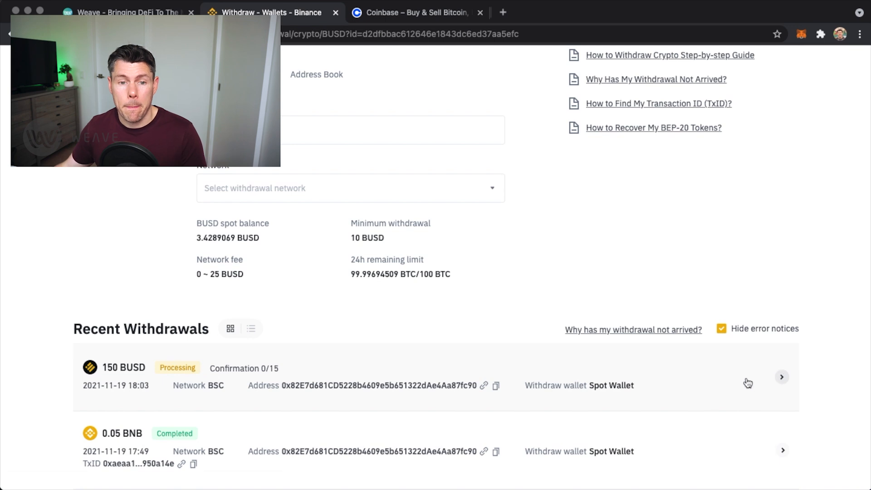
pyautogui.click(800, 34)
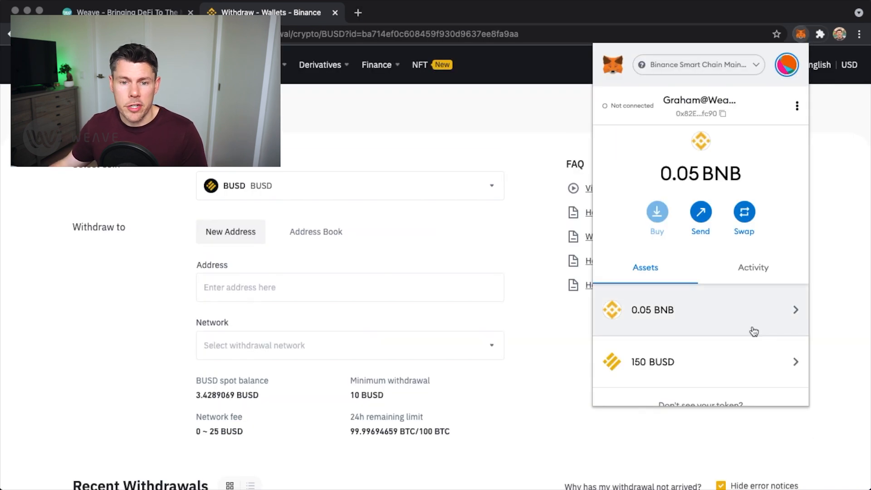